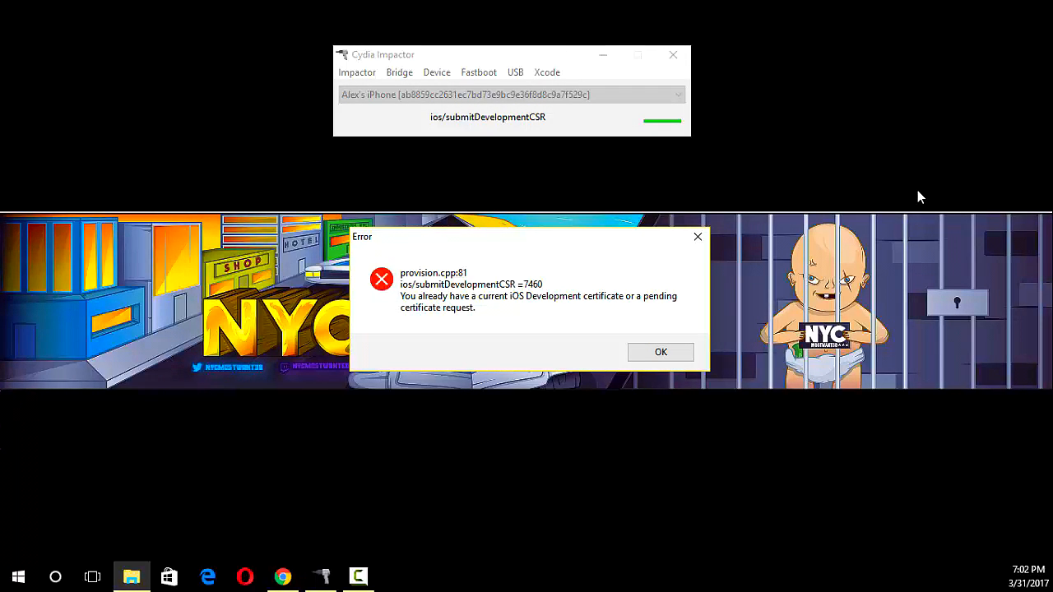
mouse_move(918, 198)
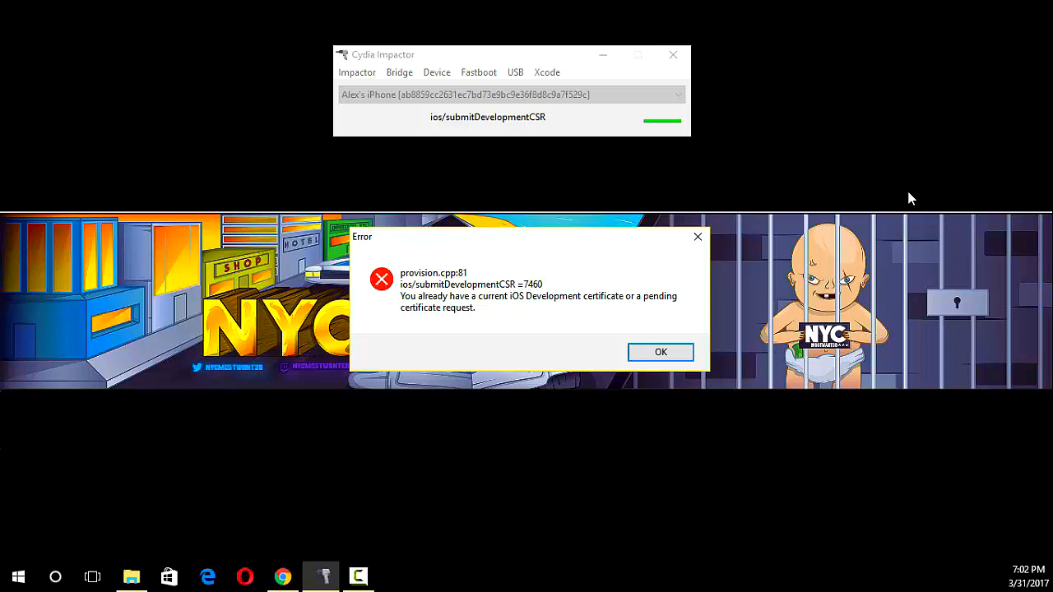
mouse_move(837, 211)
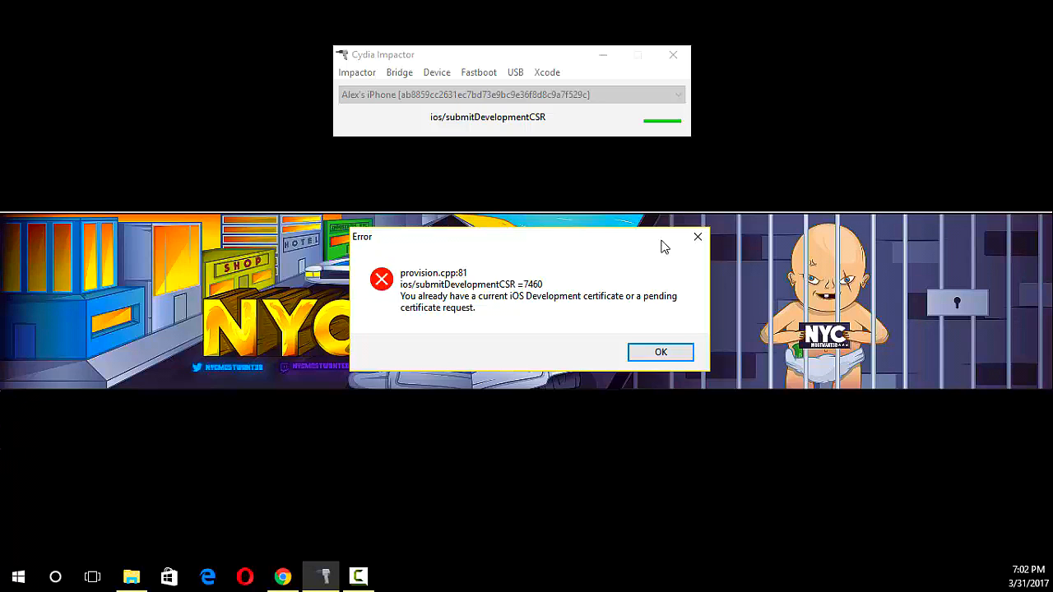
Step: Acknowledge the provision.cpp:81 existing-certificate error with OK
left_click(662, 352)
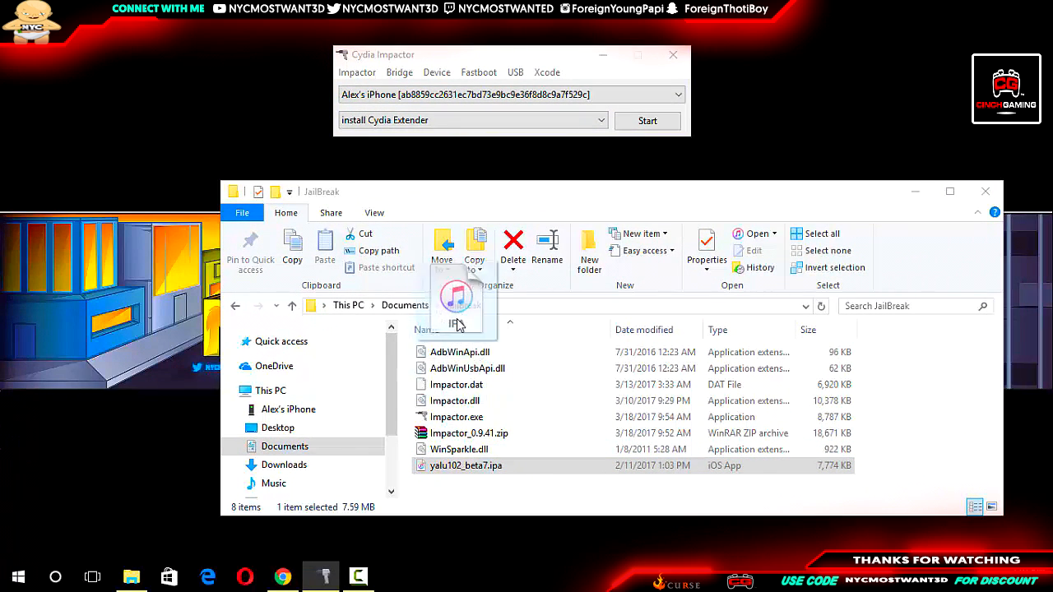
left_click(648, 122)
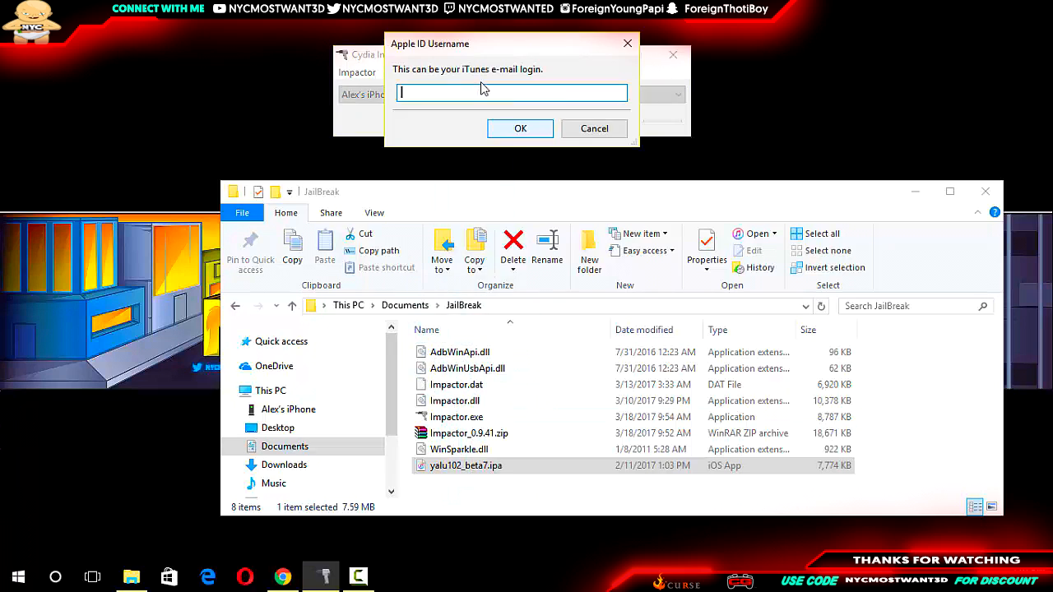
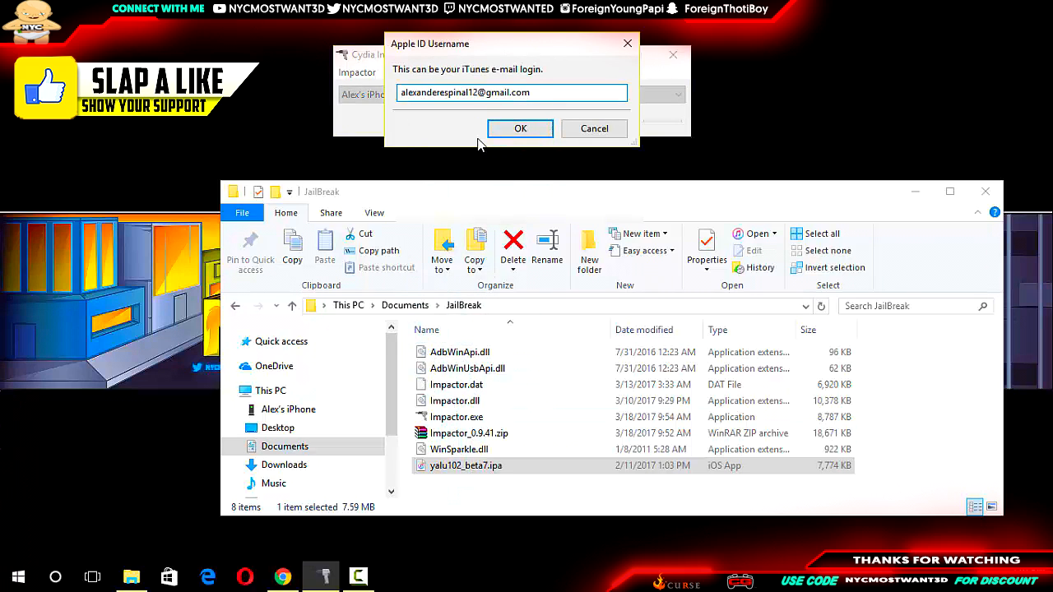
left_click(519, 129)
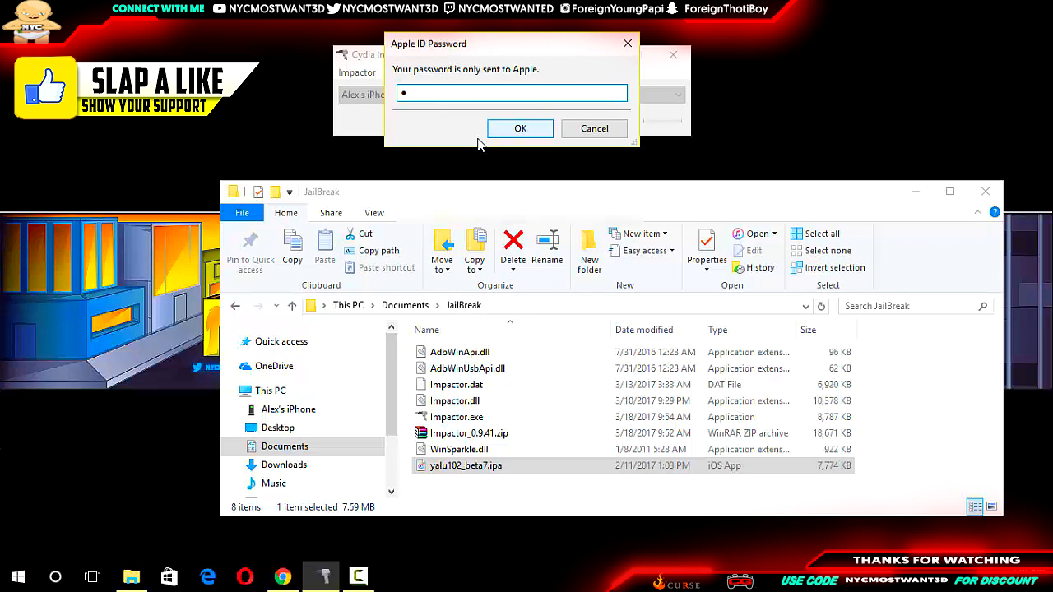
type("*")
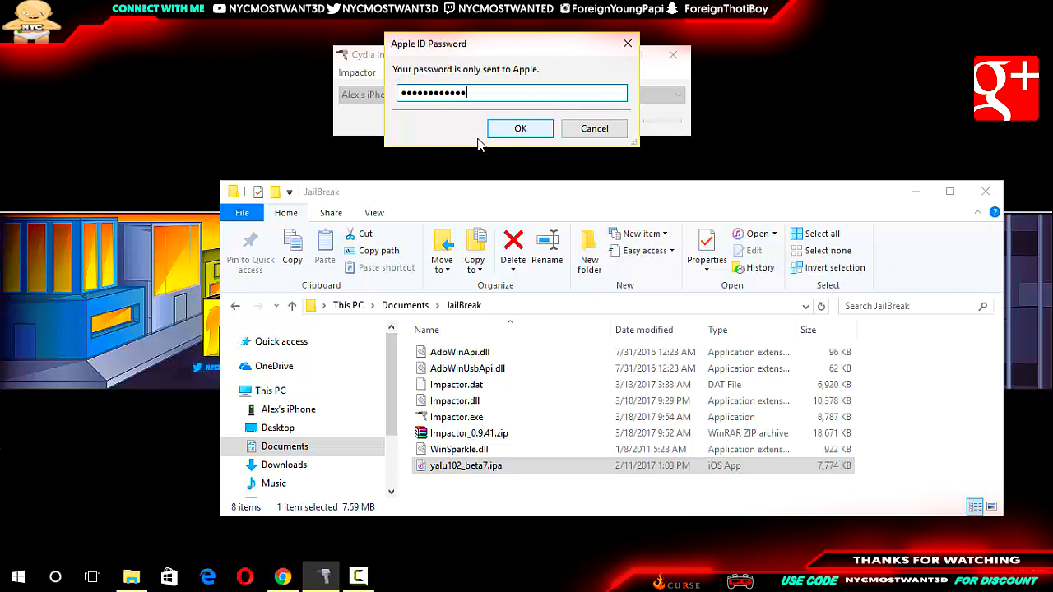
left_click(520, 129)
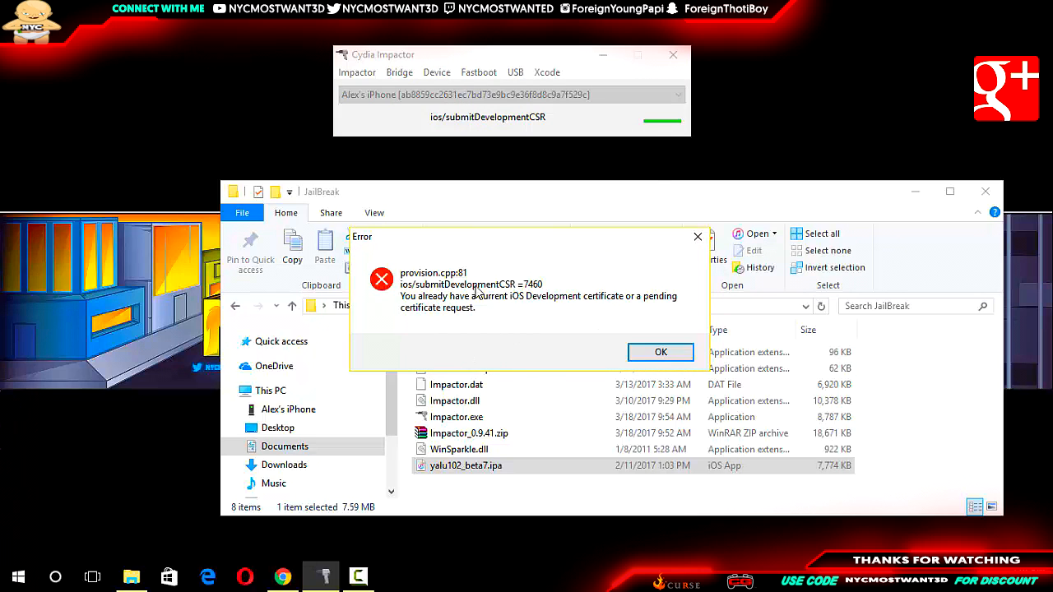
left_click(660, 352)
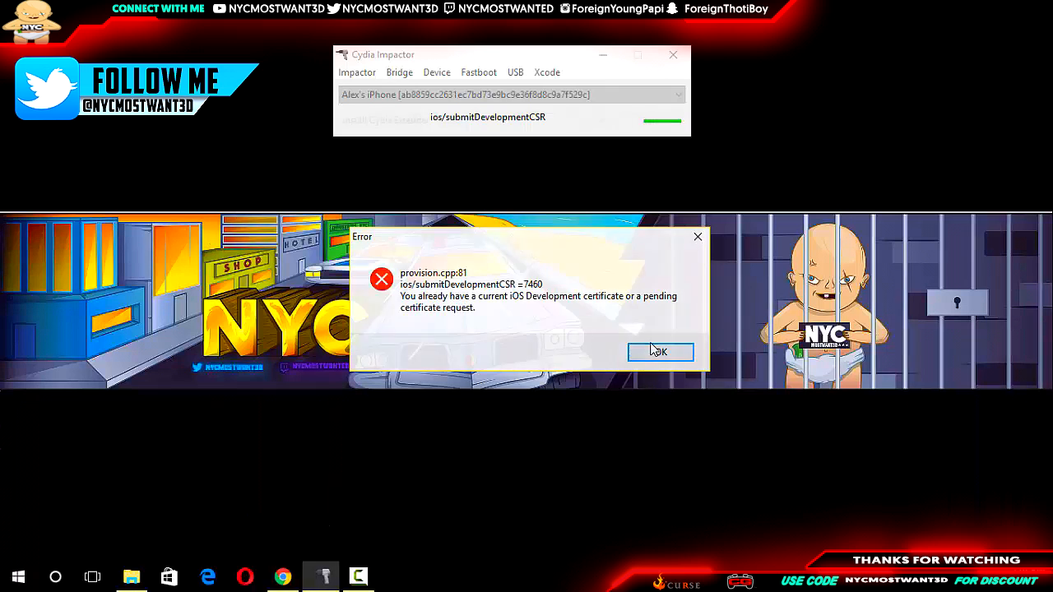
left_click(660, 352)
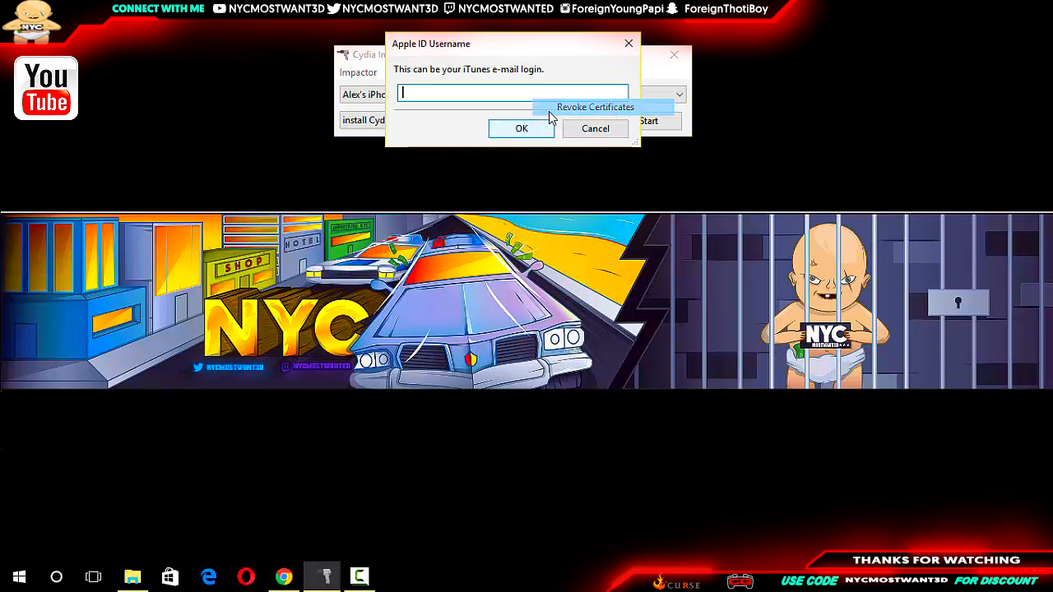
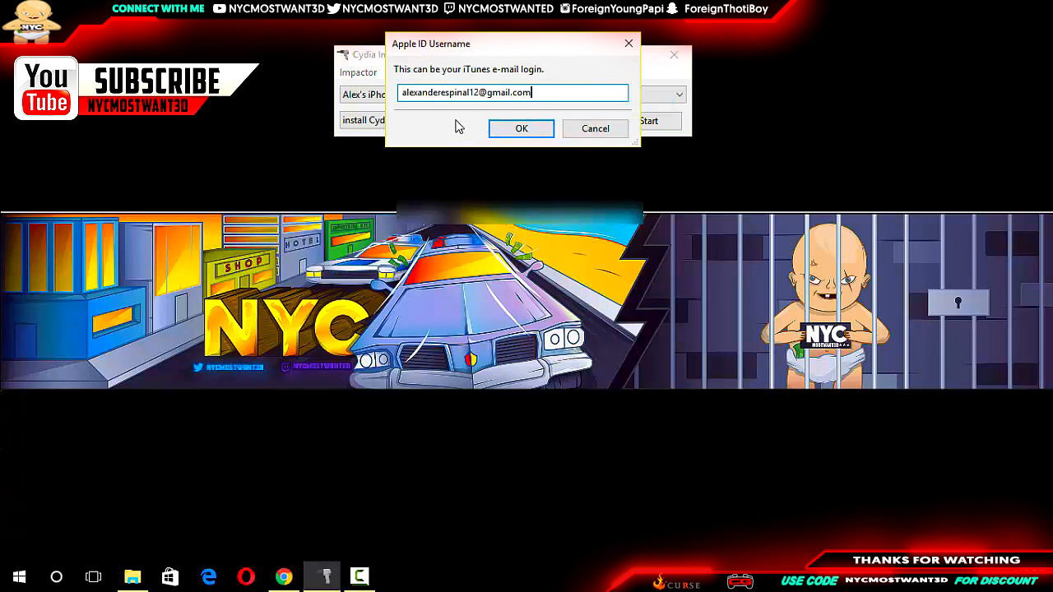
left_click(520, 128)
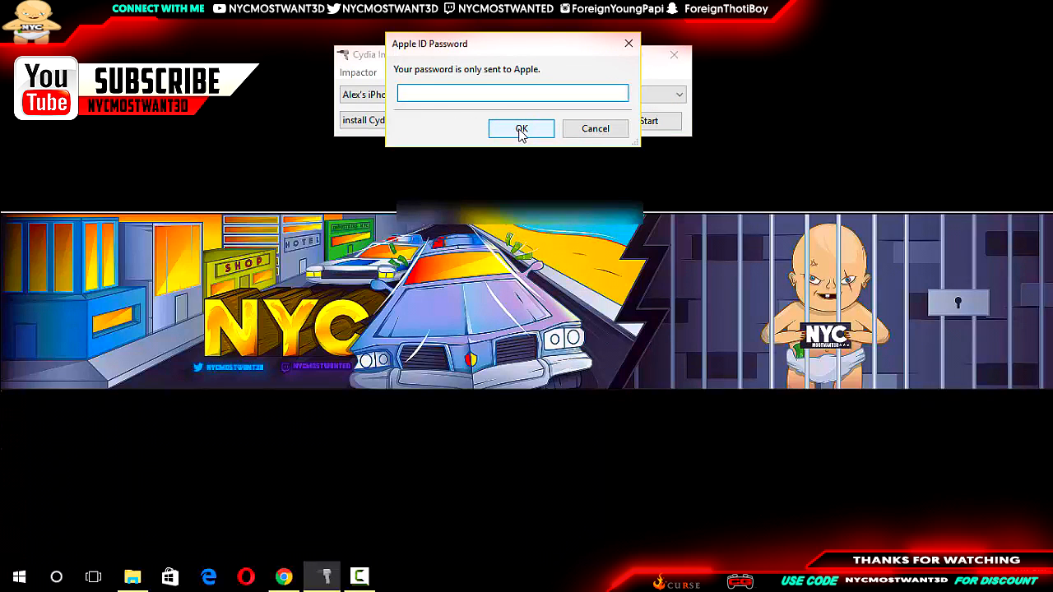
type("•")
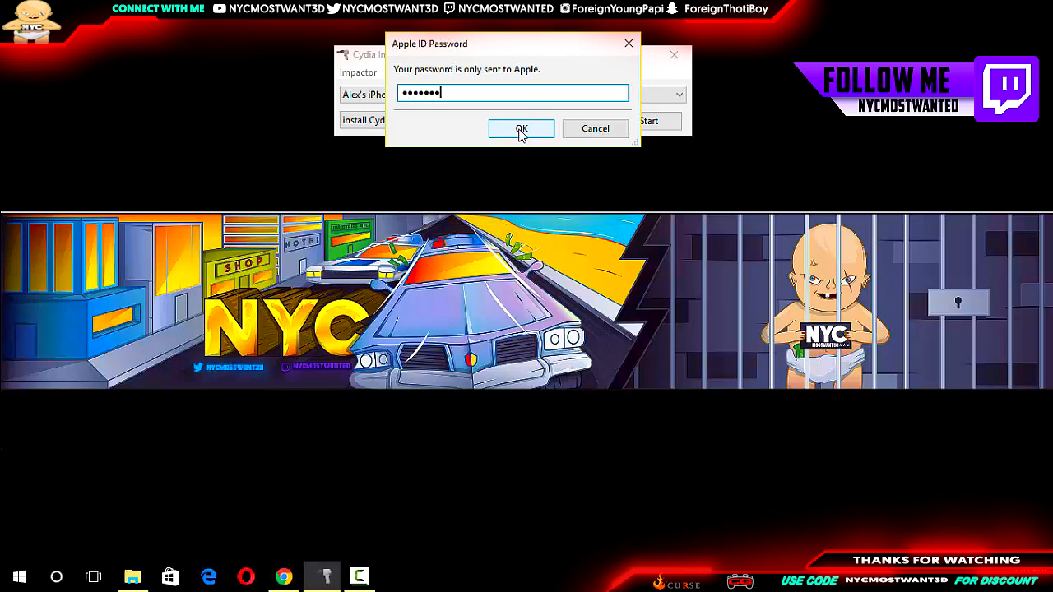
left_click(520, 128)
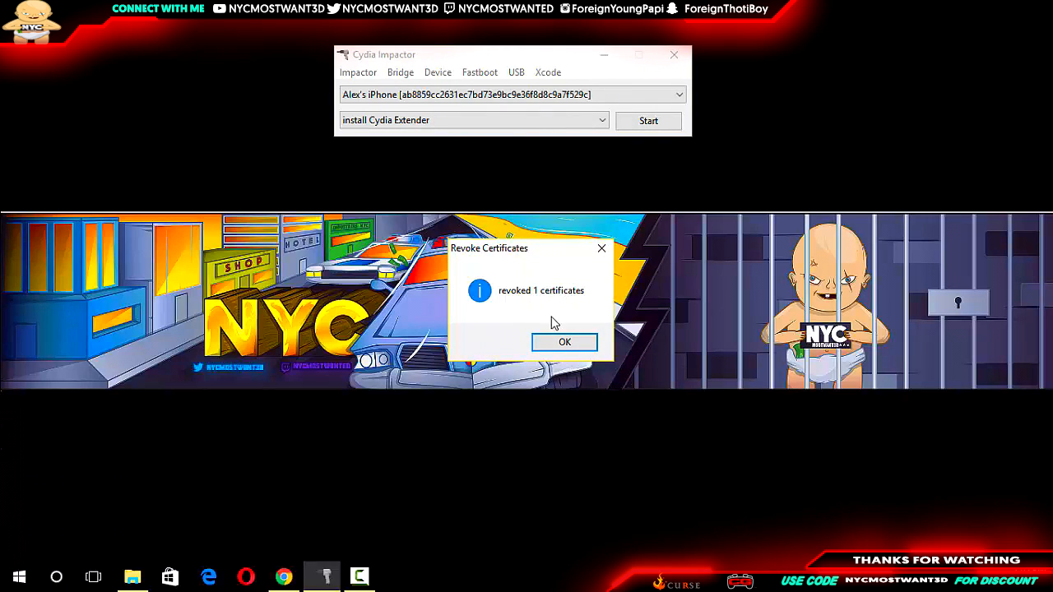
left_click(565, 342)
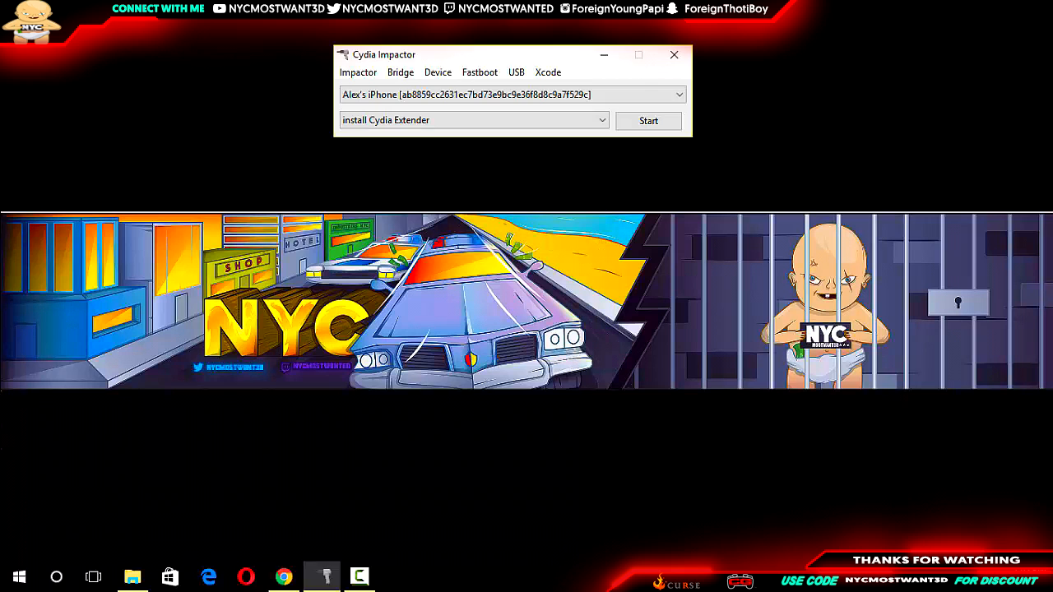
left_click(131, 576)
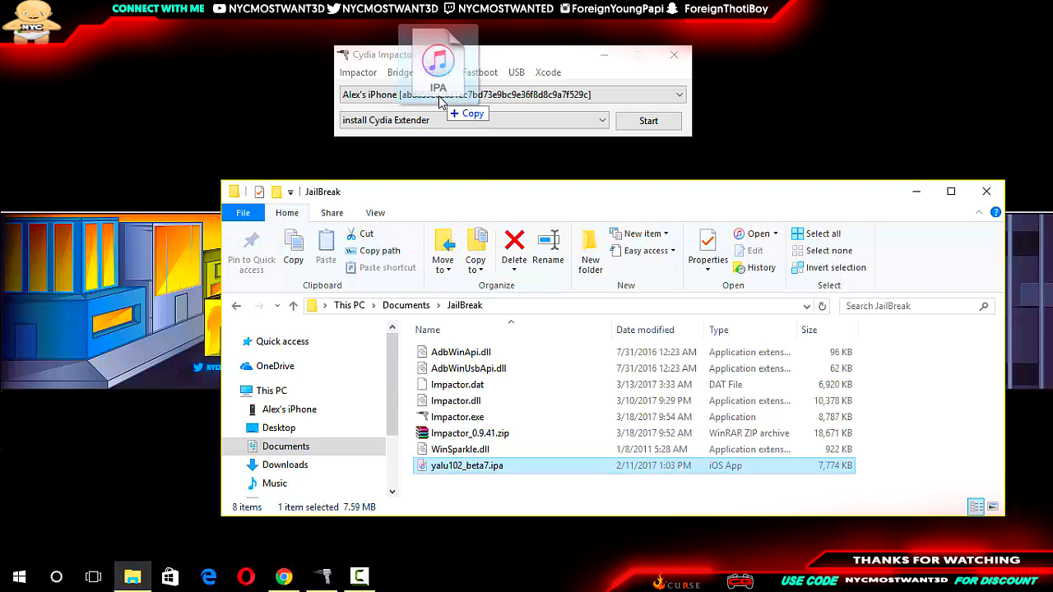
left_click(648, 122)
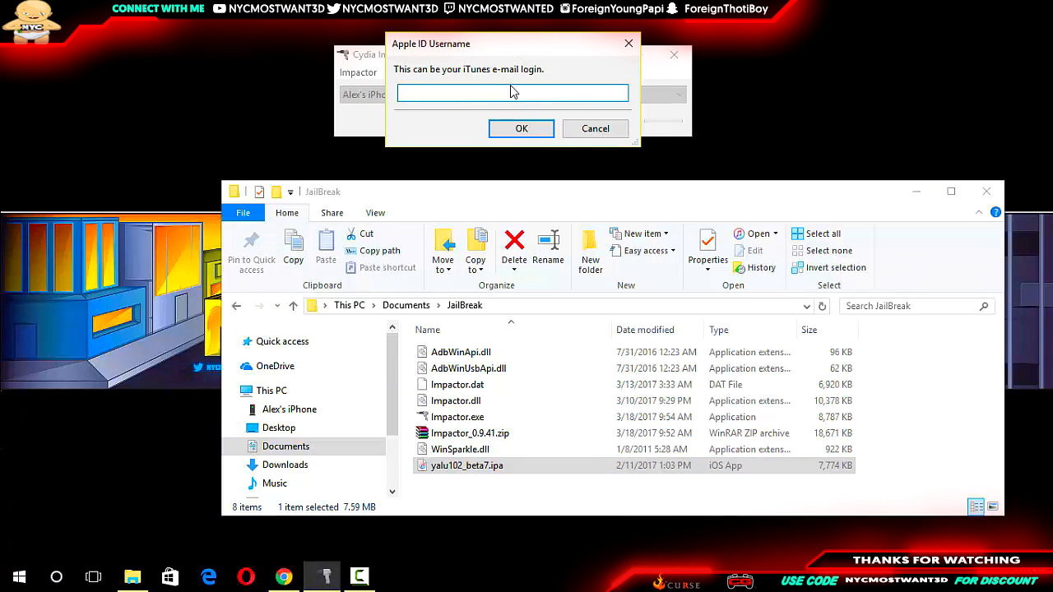
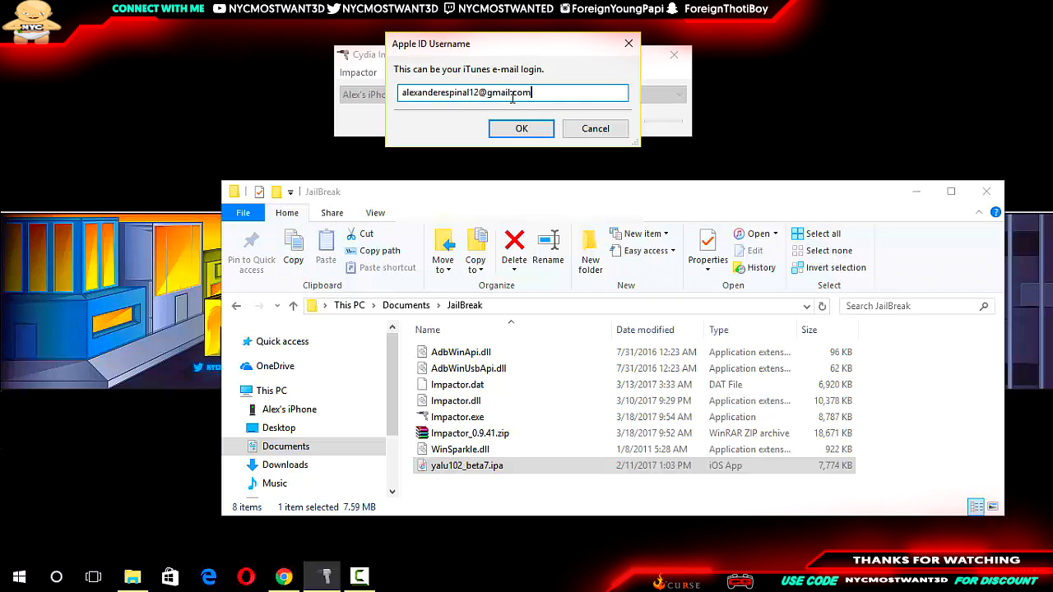
left_click(520, 128)
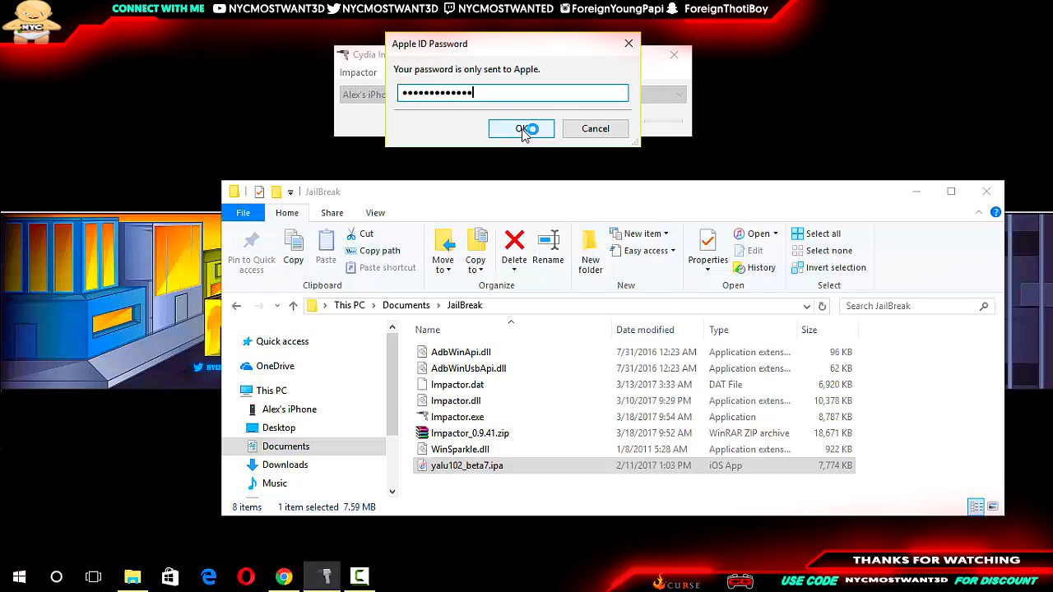
left_click(520, 128)
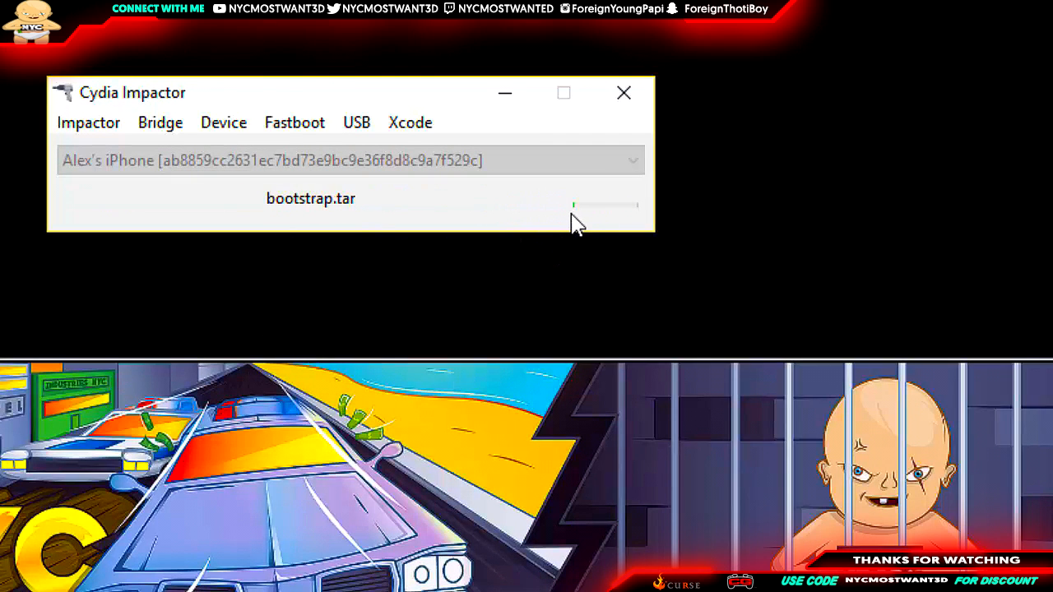
mouse_move(583, 436)
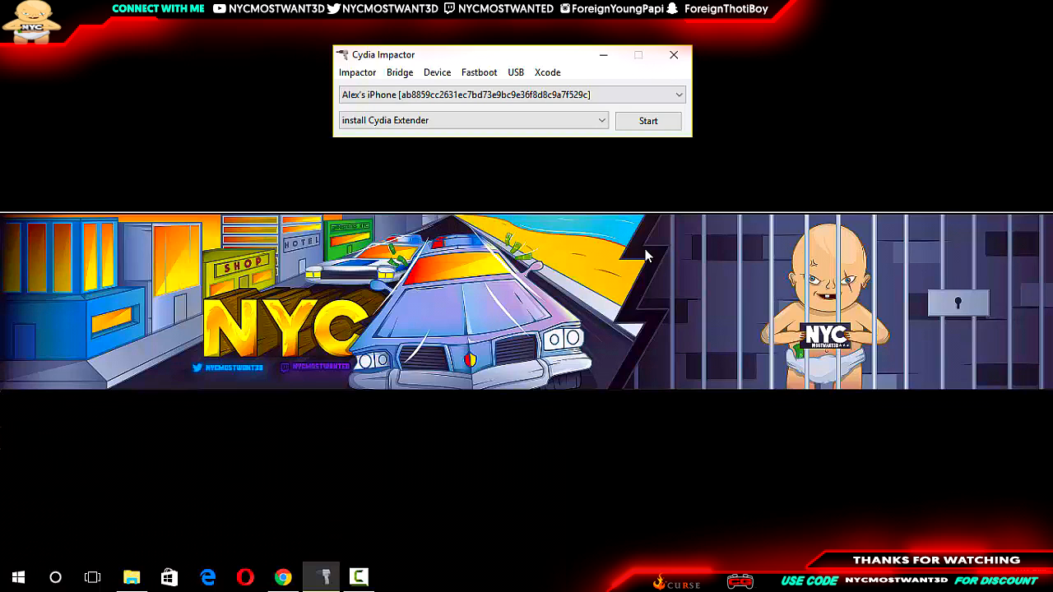
Step: Like the YouTube video and subscribe to its channel
left_click(675, 53)
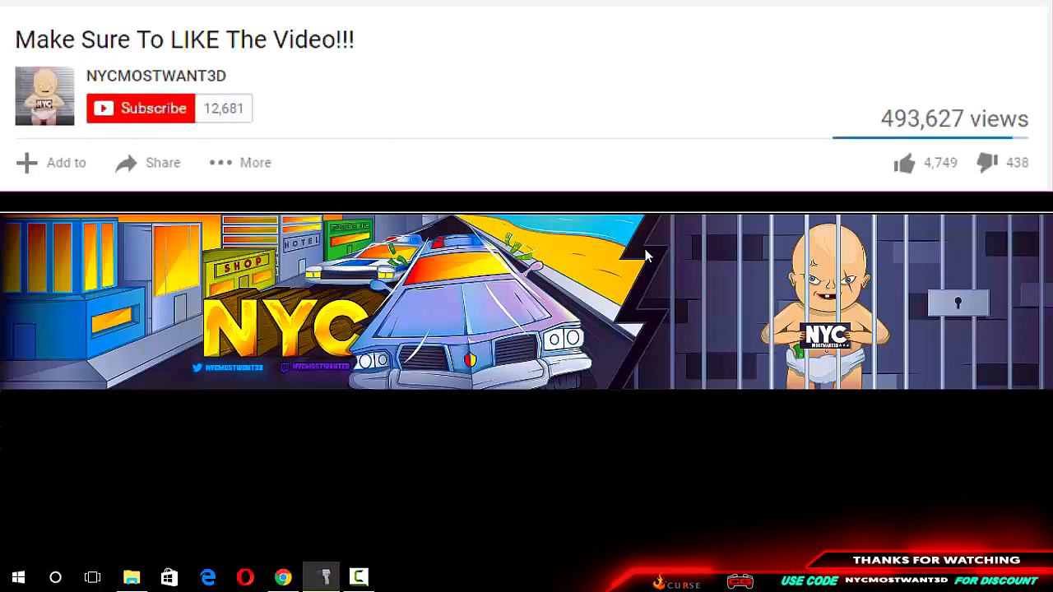
mouse_move(901, 189)
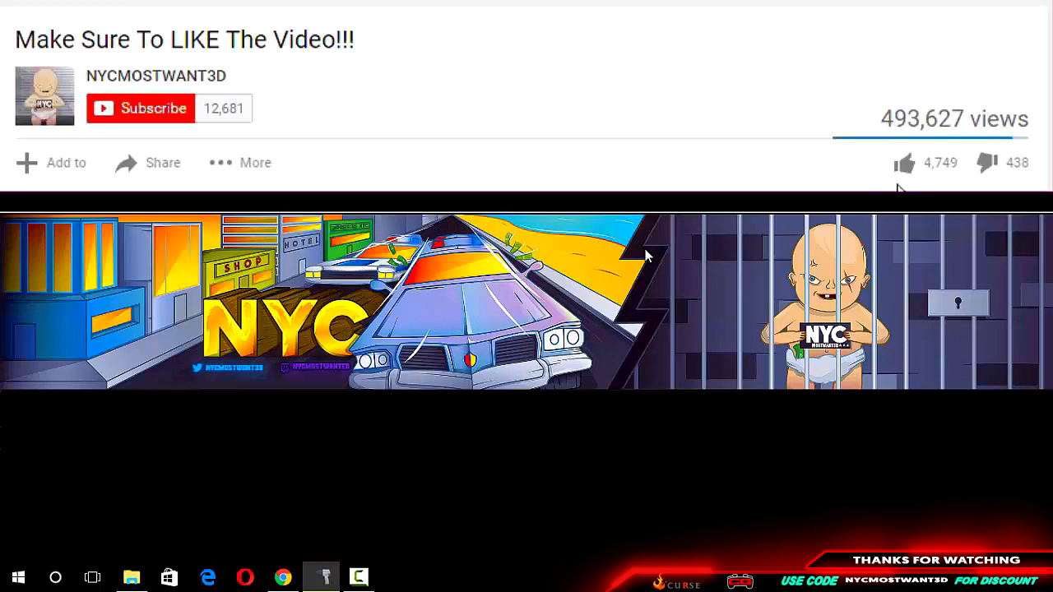
left_click(905, 163)
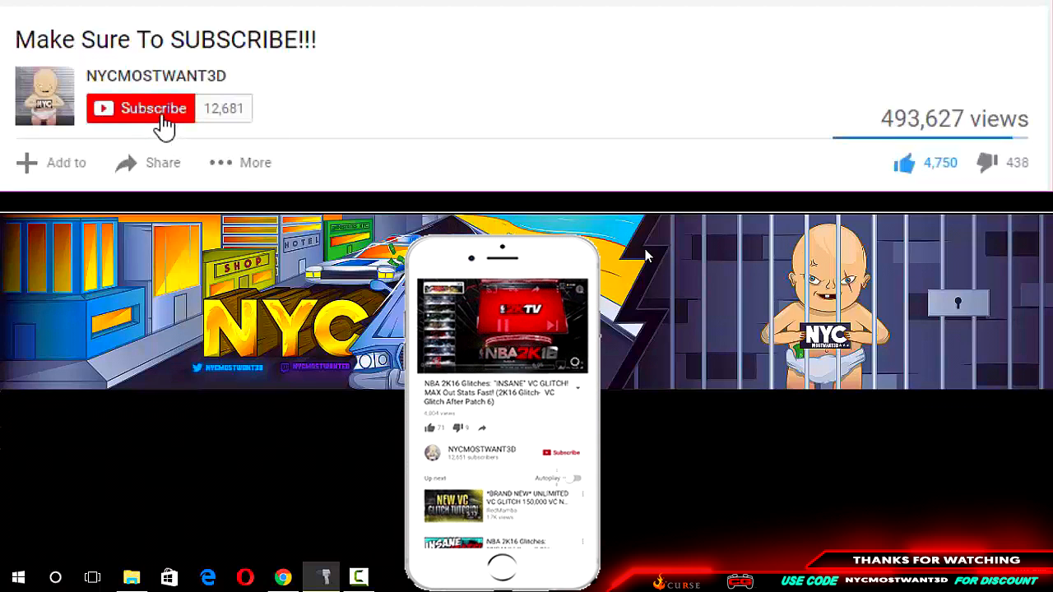
left_click(155, 108)
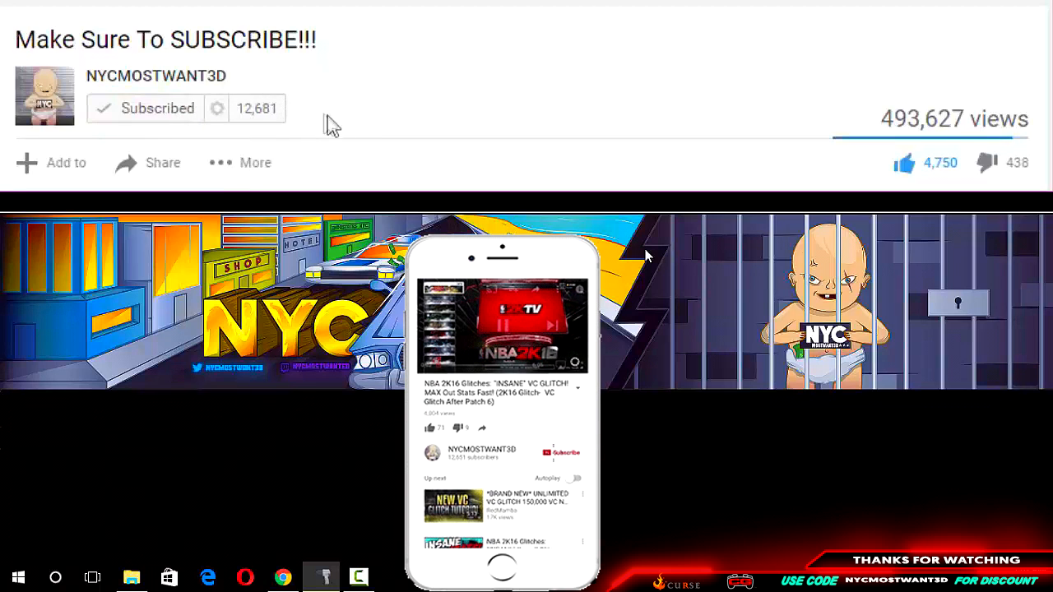